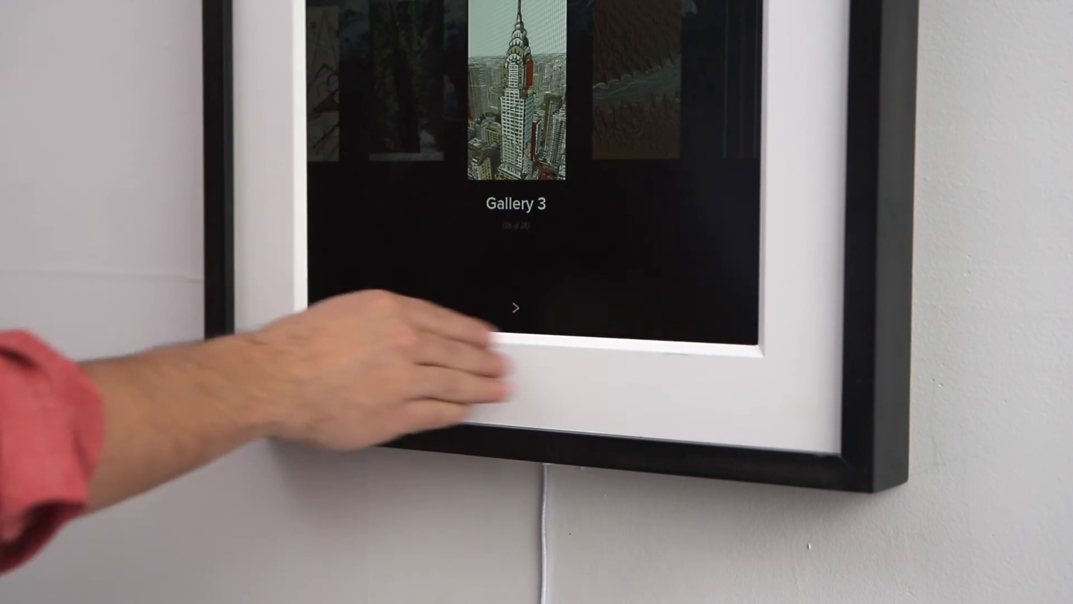
# - Swipe twice to advance from Gallery 3 past Tow the Line to Desert Dreams
pyautogui.click(516, 309)
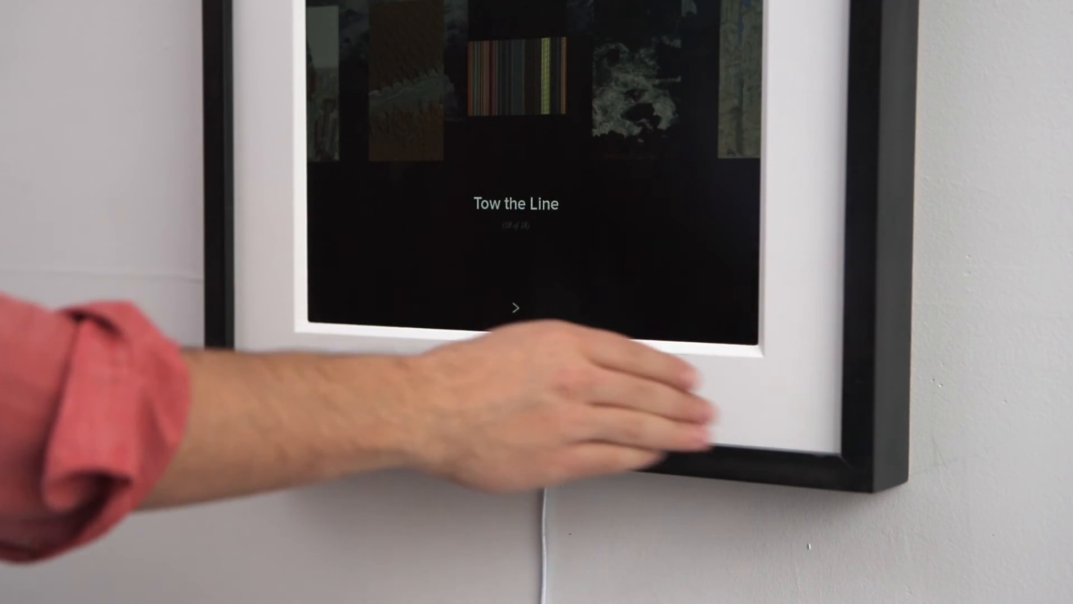
pyautogui.click(515, 307)
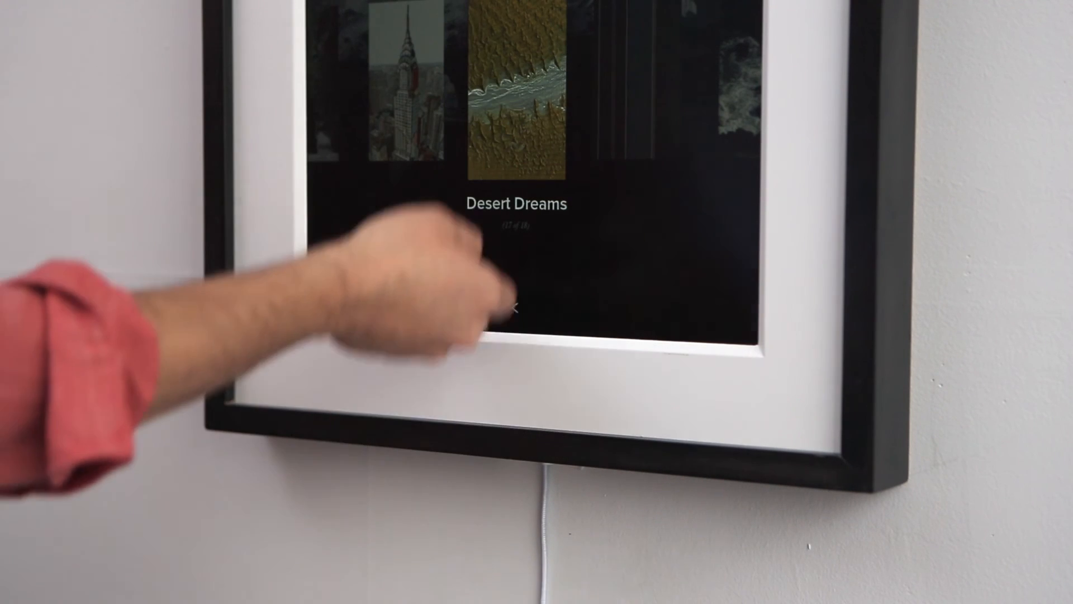